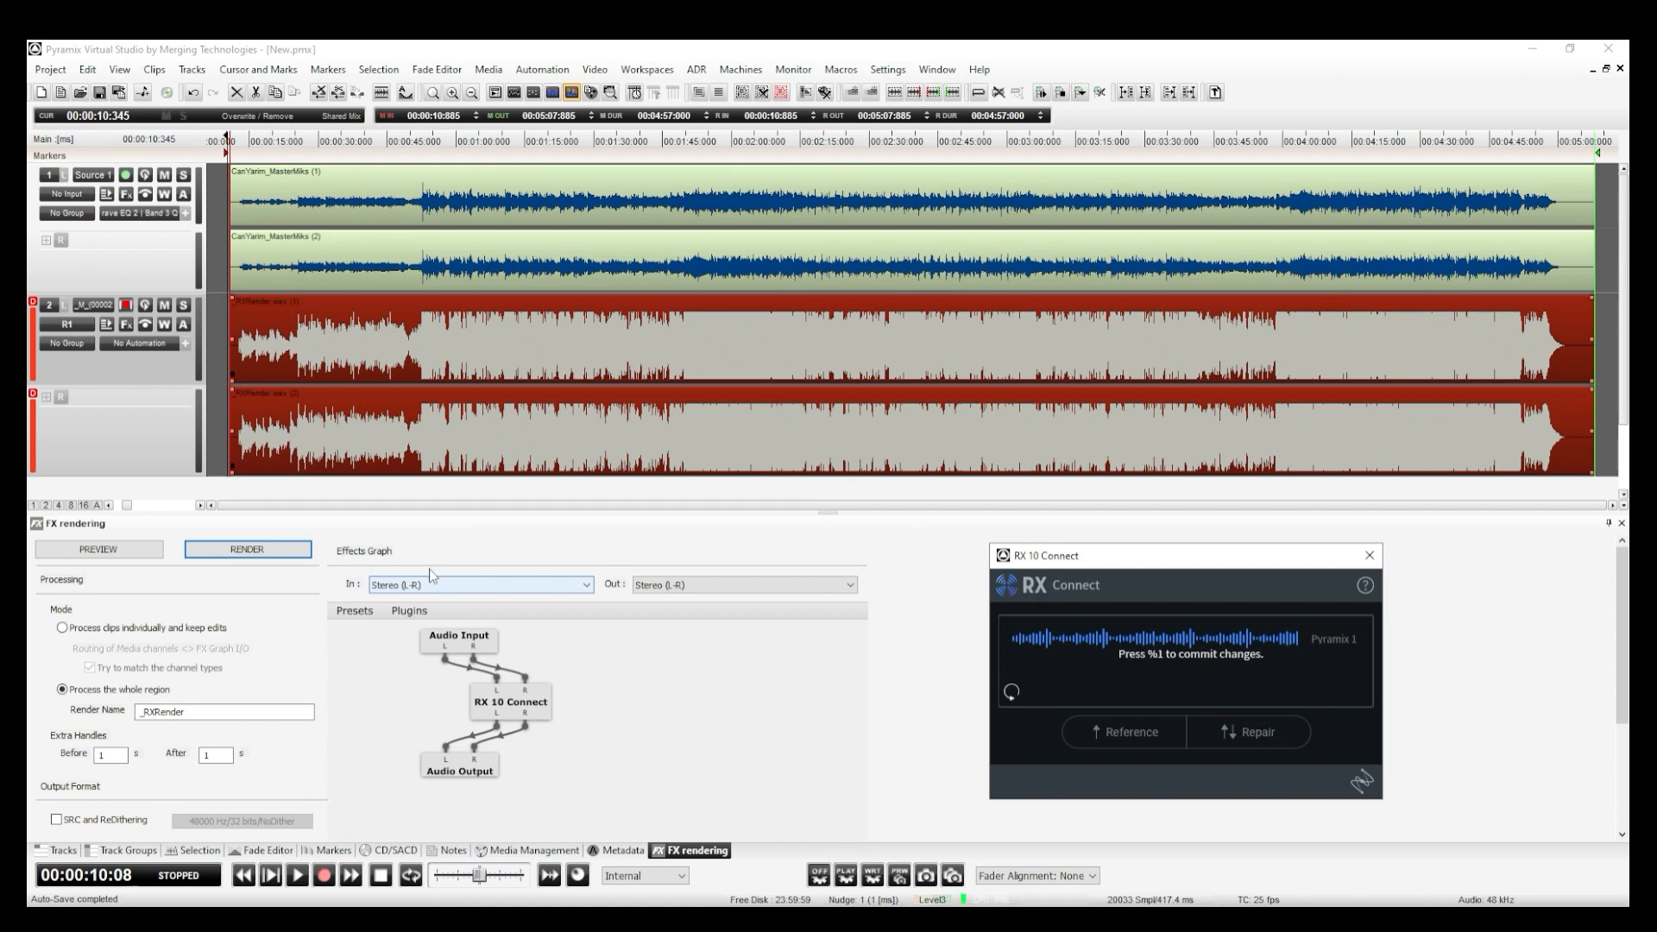
Render the whole master region through RX 10 Connect into a new clip on track 2.
left_click(247, 549)
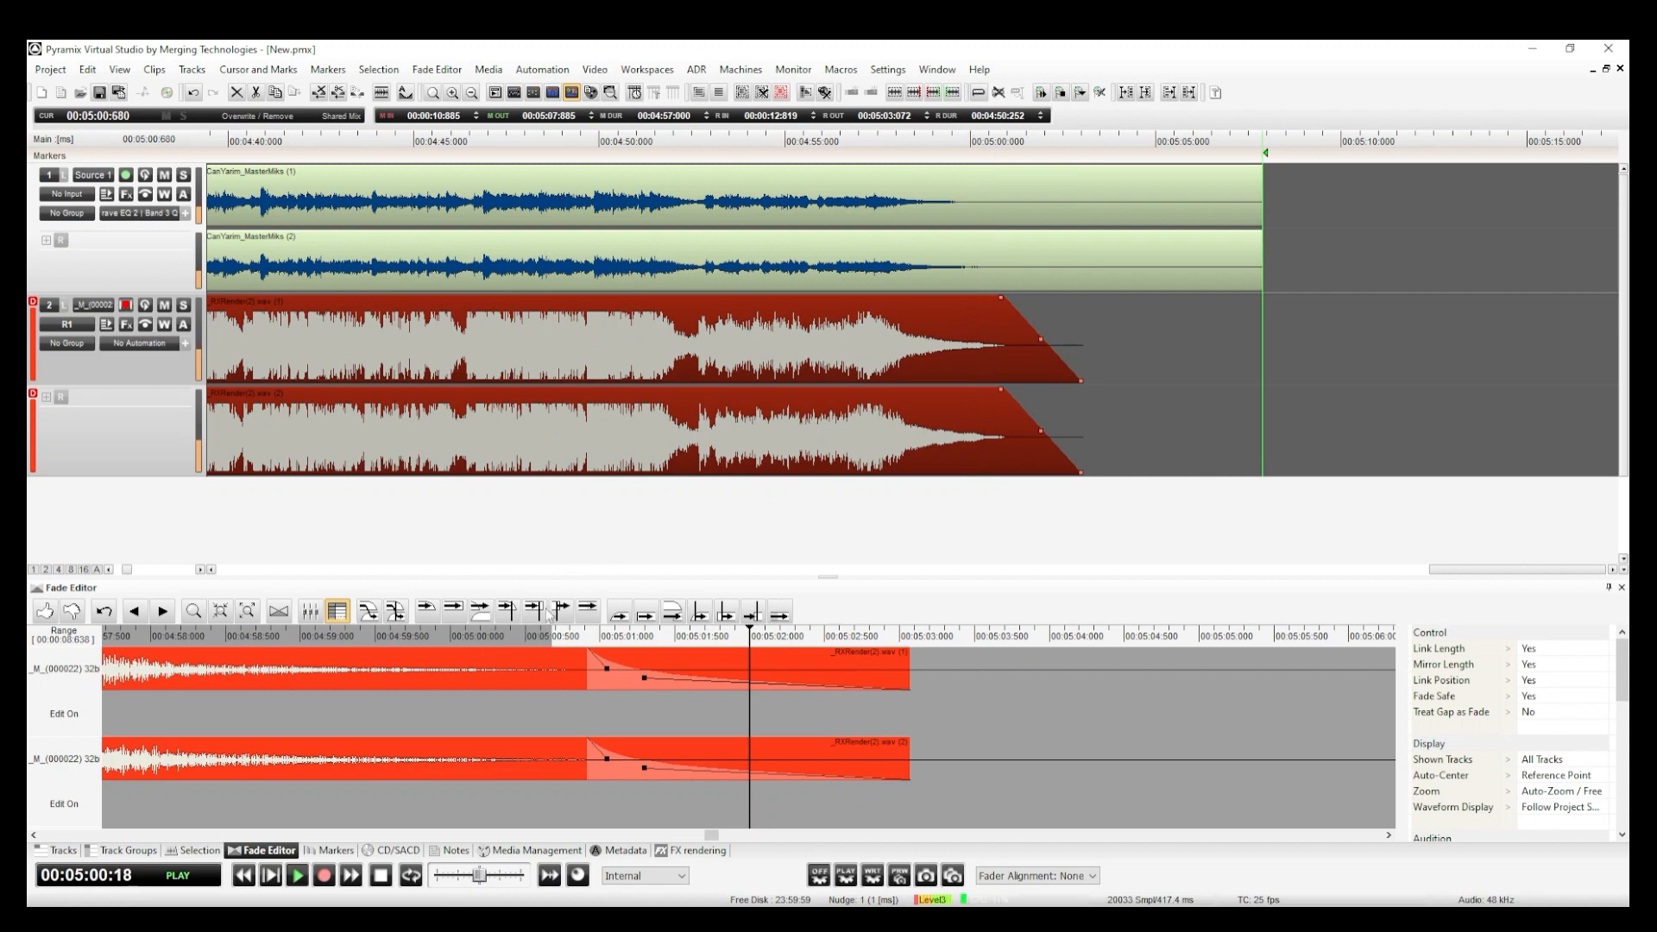
Shape a fade-out at the end of the rendered clip in the Fade Editor.
left_click(394, 851)
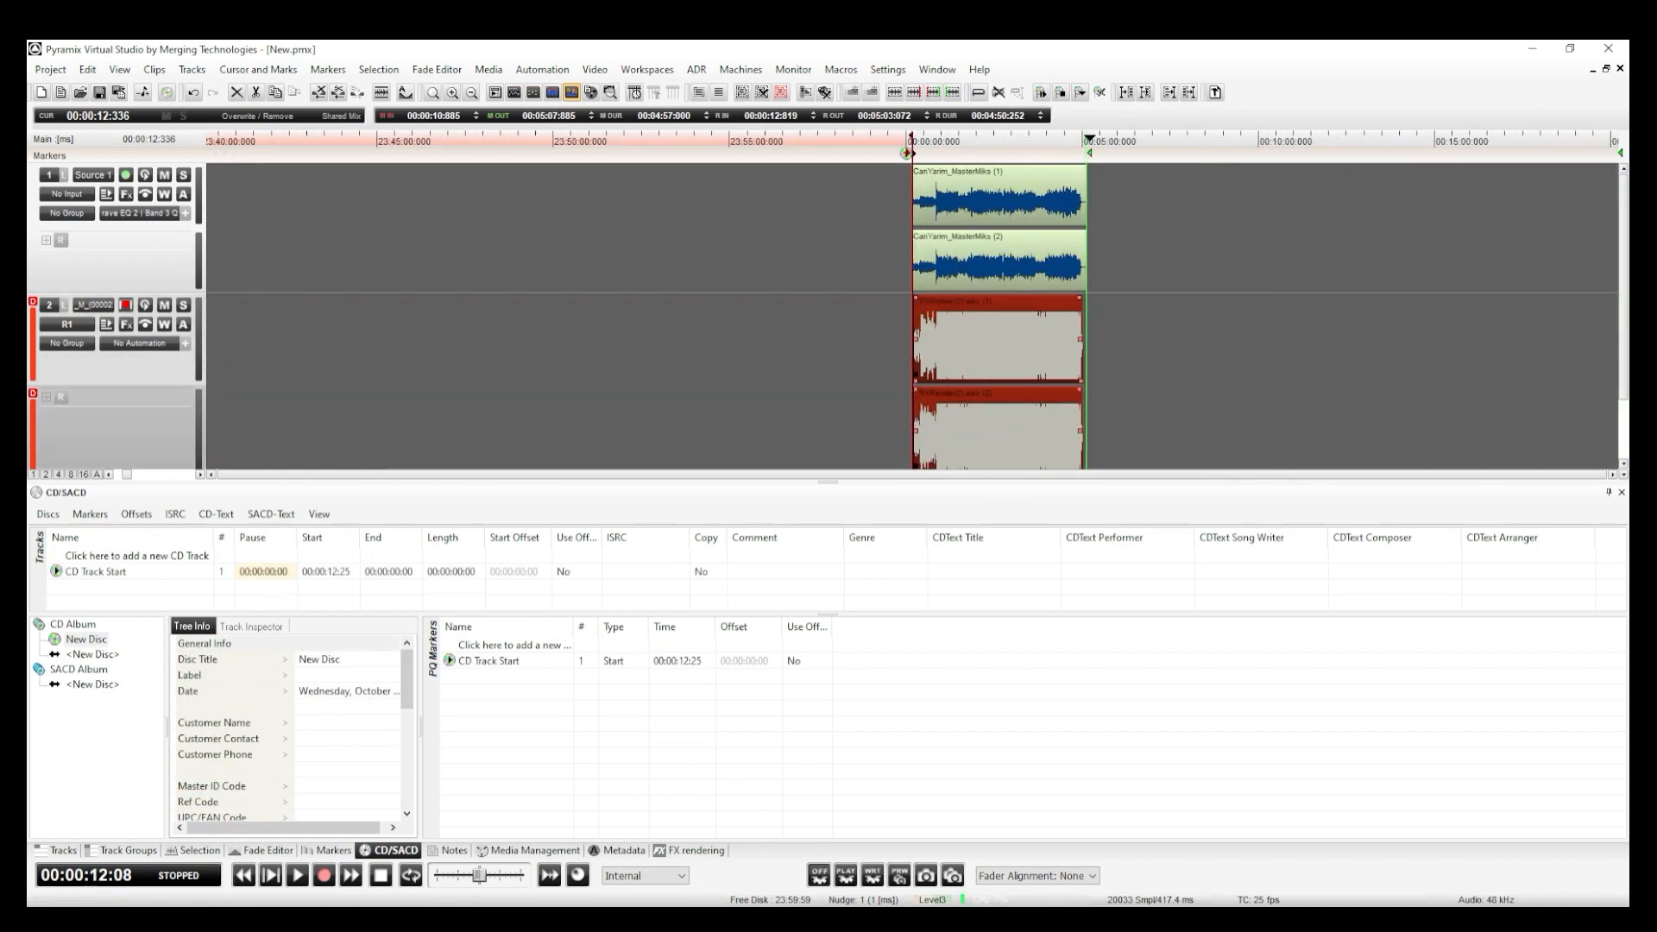
Place the CD track stop marker and enter CDText title 'New Song' by performer 'New Artist'.
left_click(296, 875)
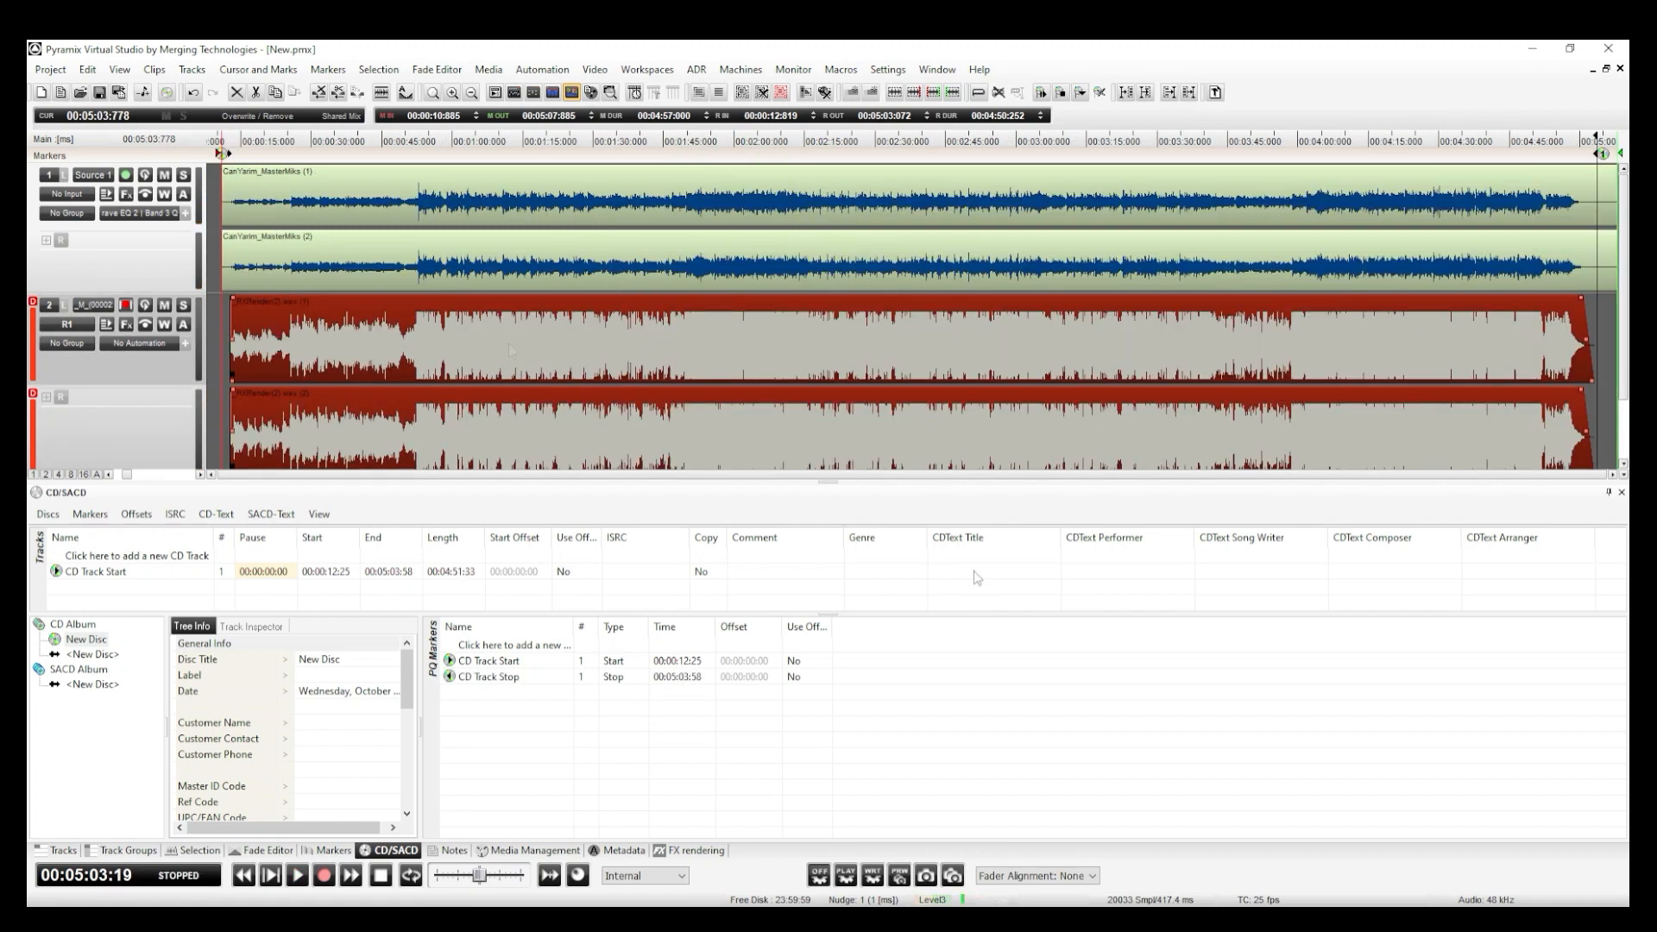
type("New Song")
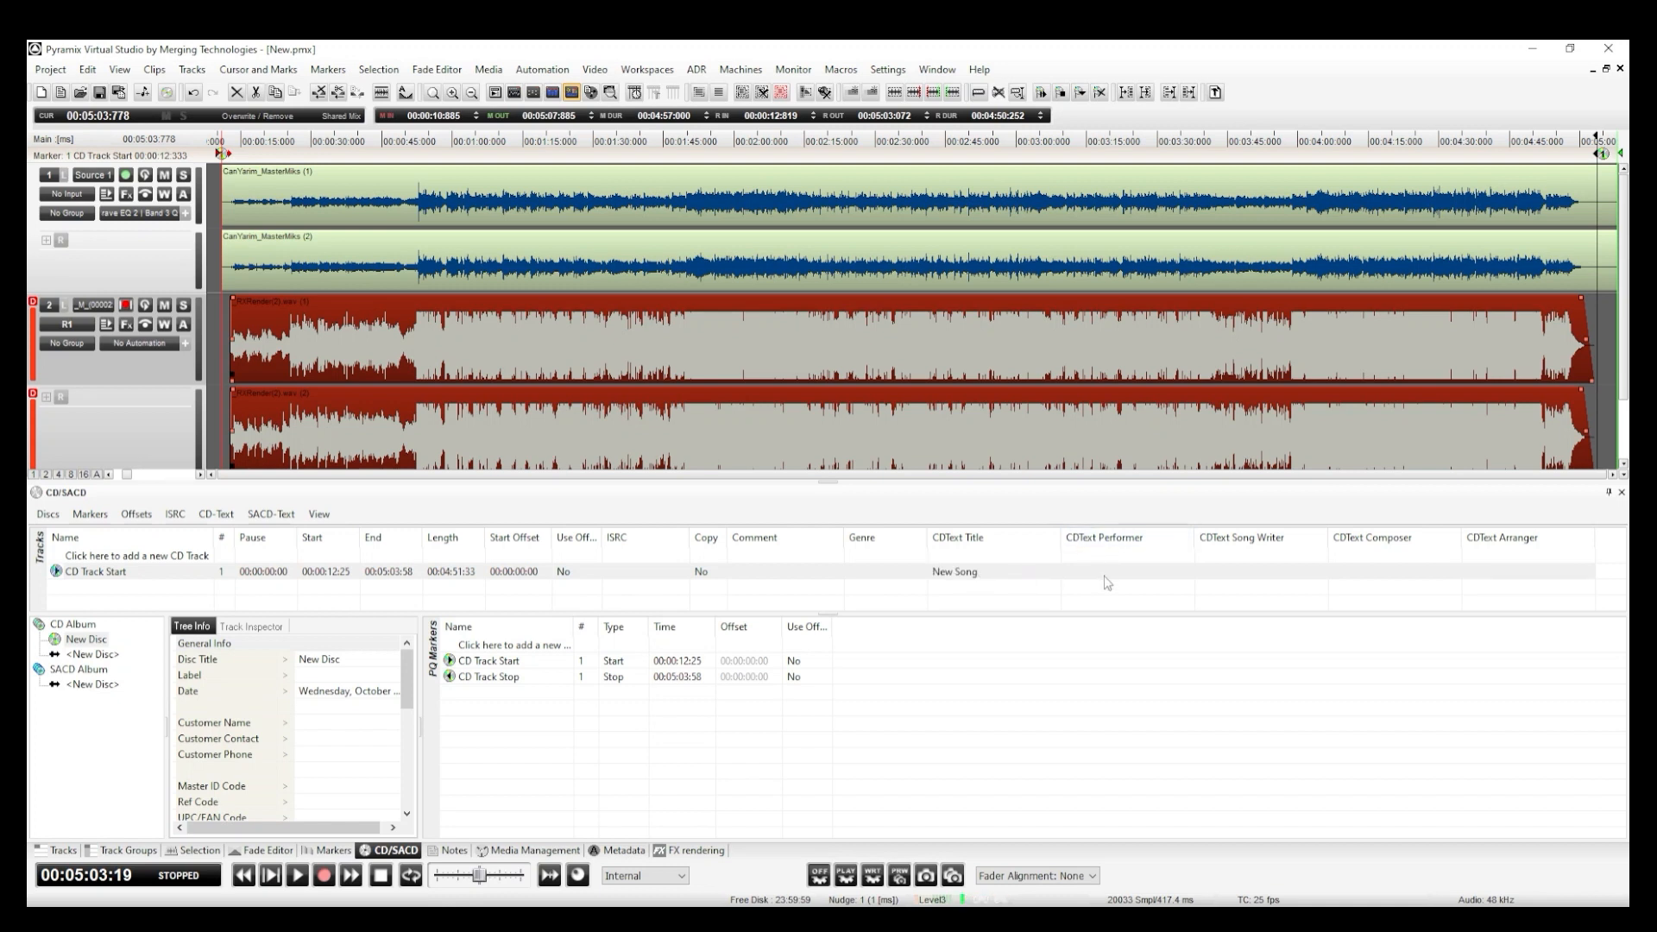
type("New Artist")
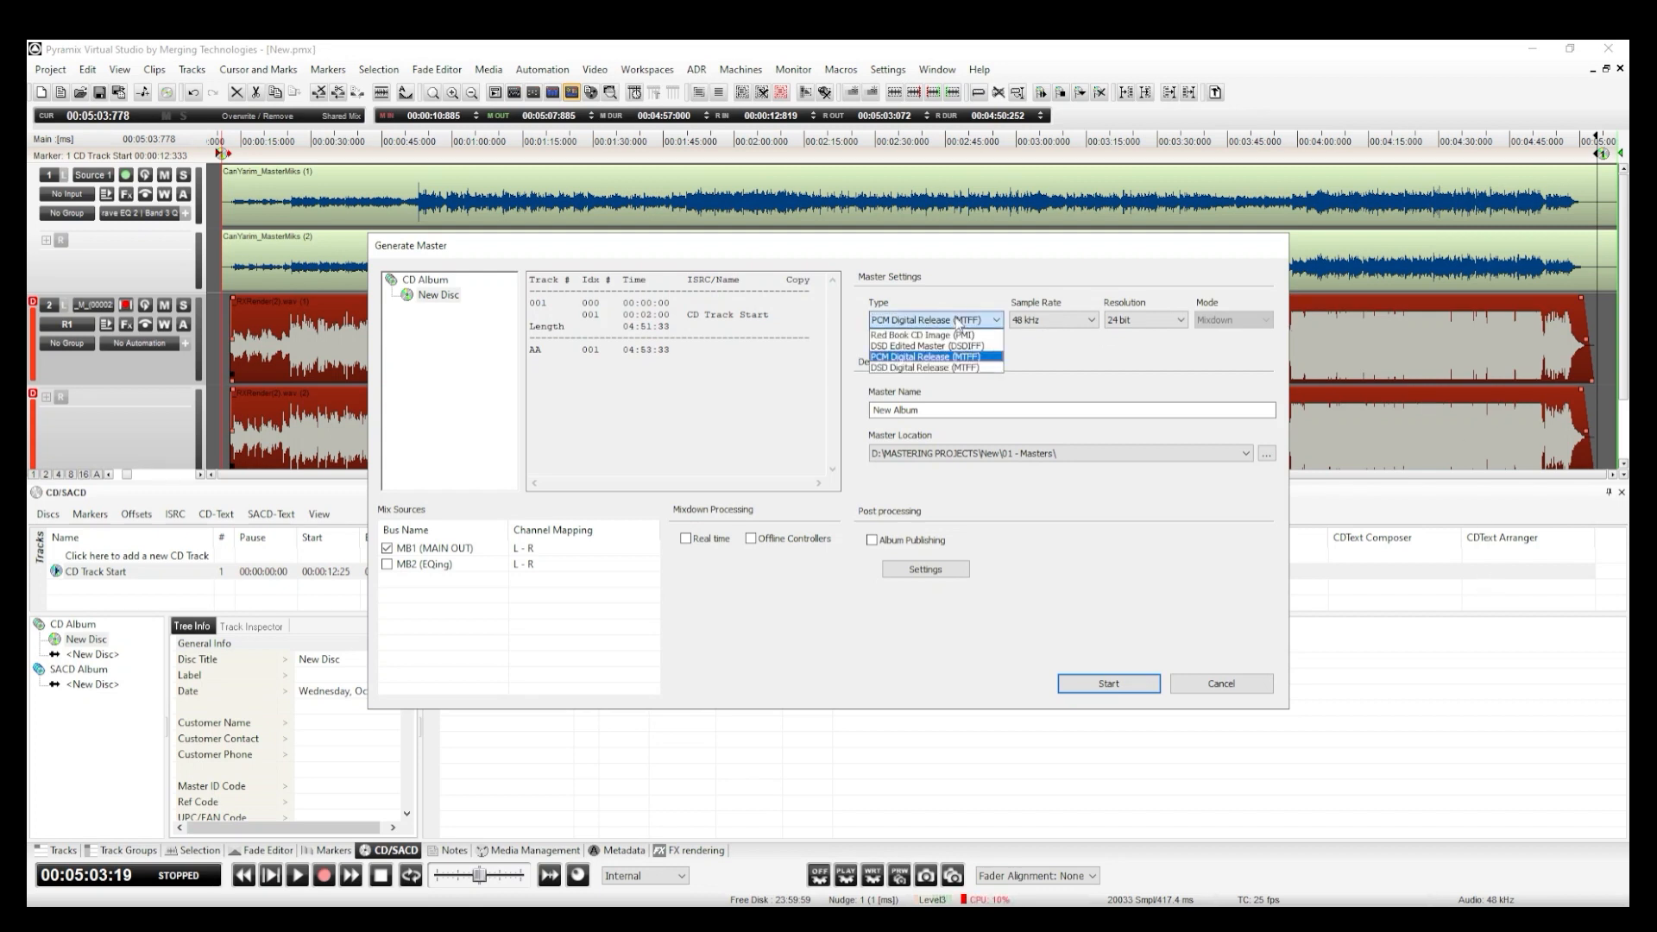
Set the master to PCM Digital Release (MTFF), 48 kHz, 32 bit float, named 'New Master'.
left_click(925, 356)
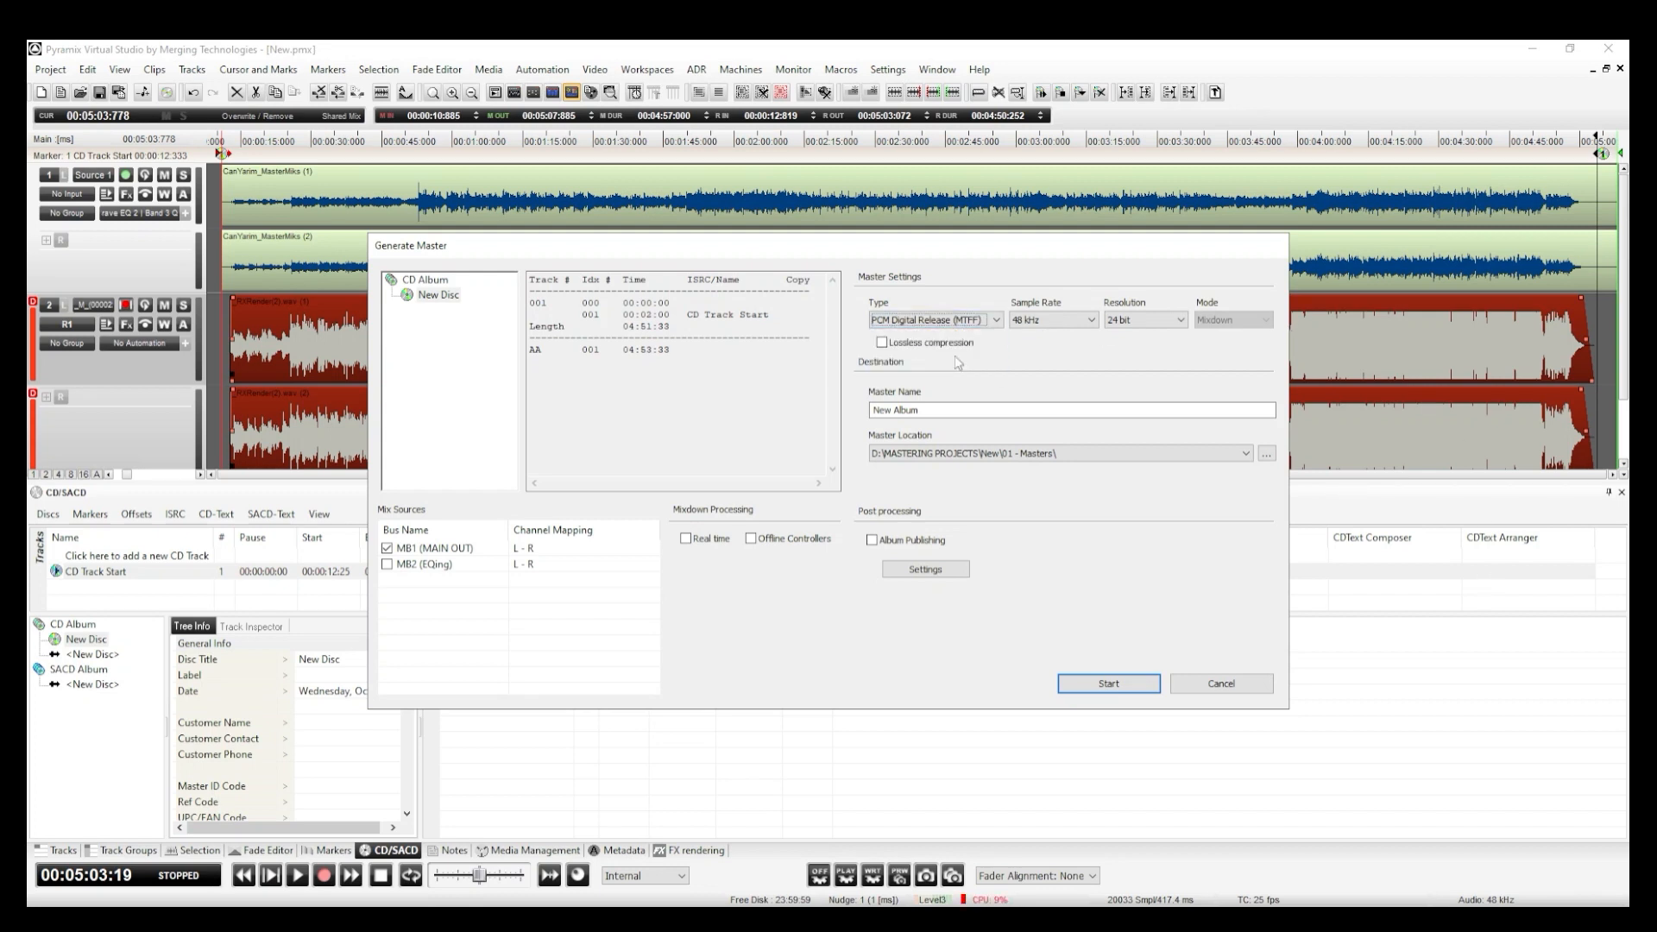
left_click(1090, 319)
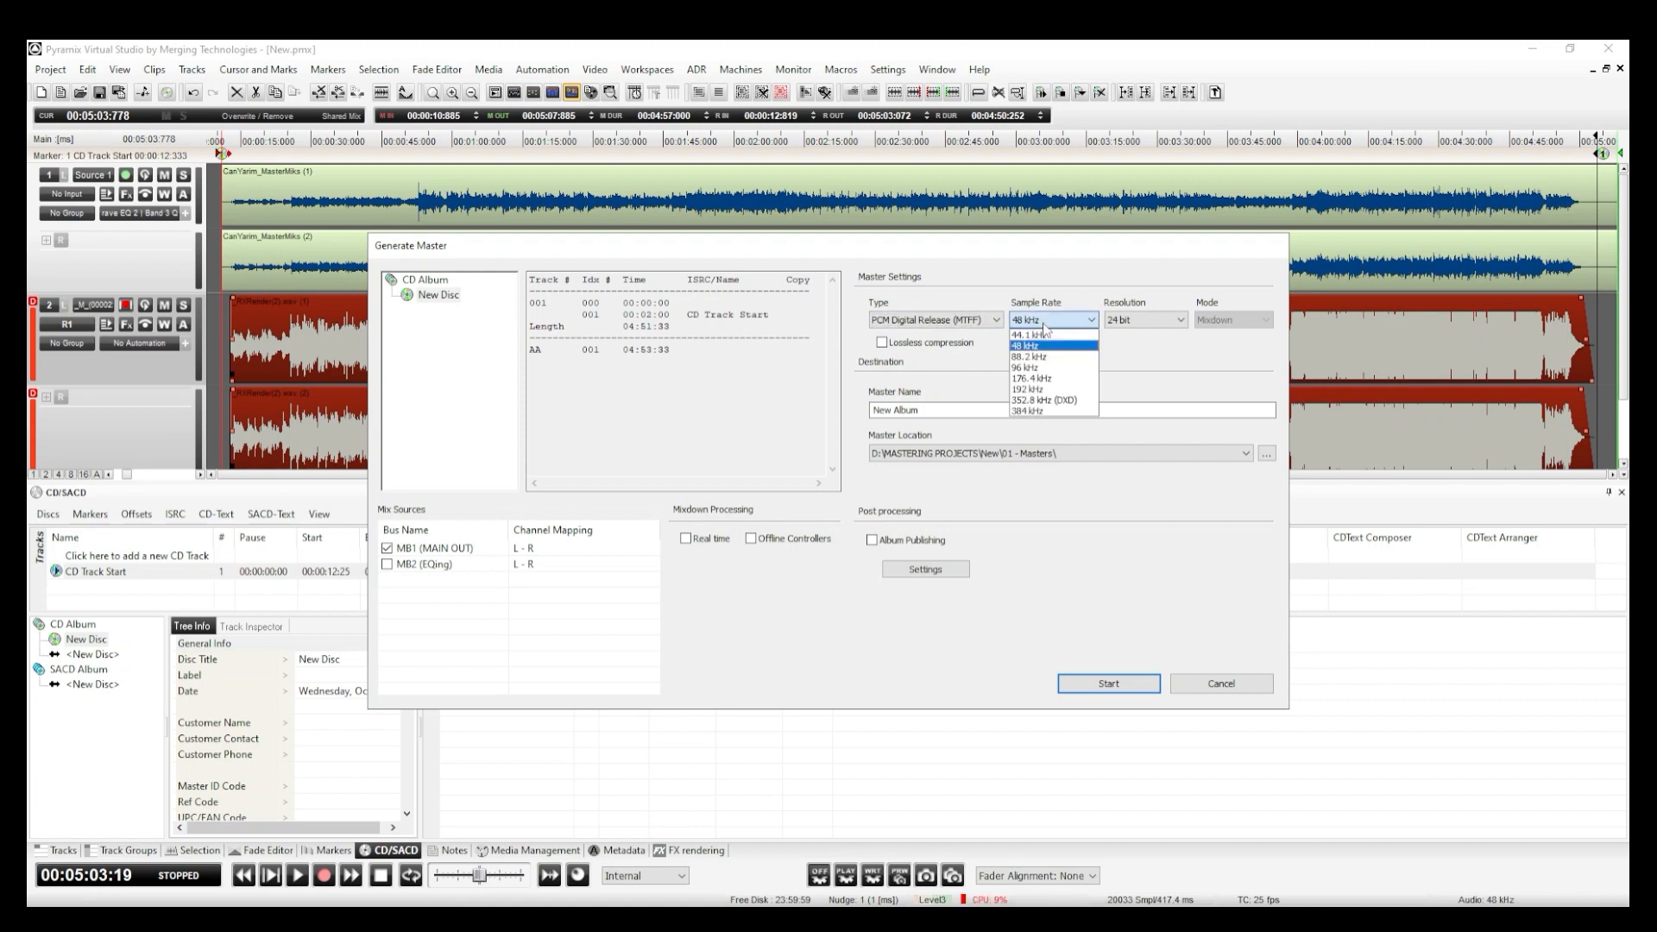
left_click(1178, 319)
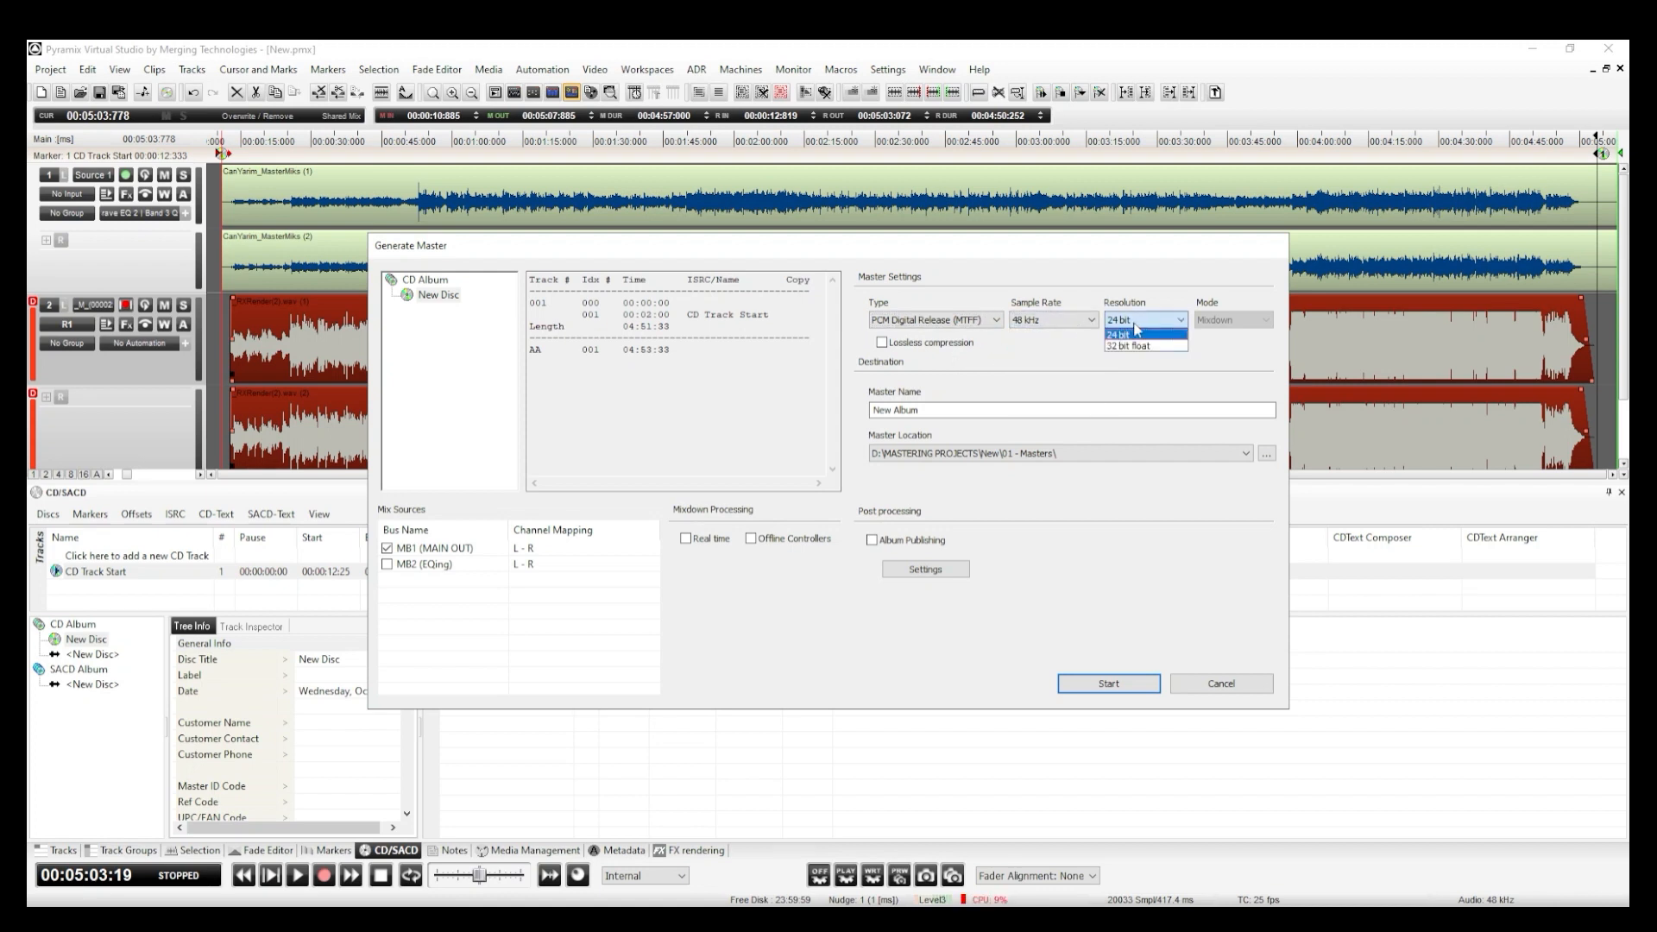
left_click(1122, 345)
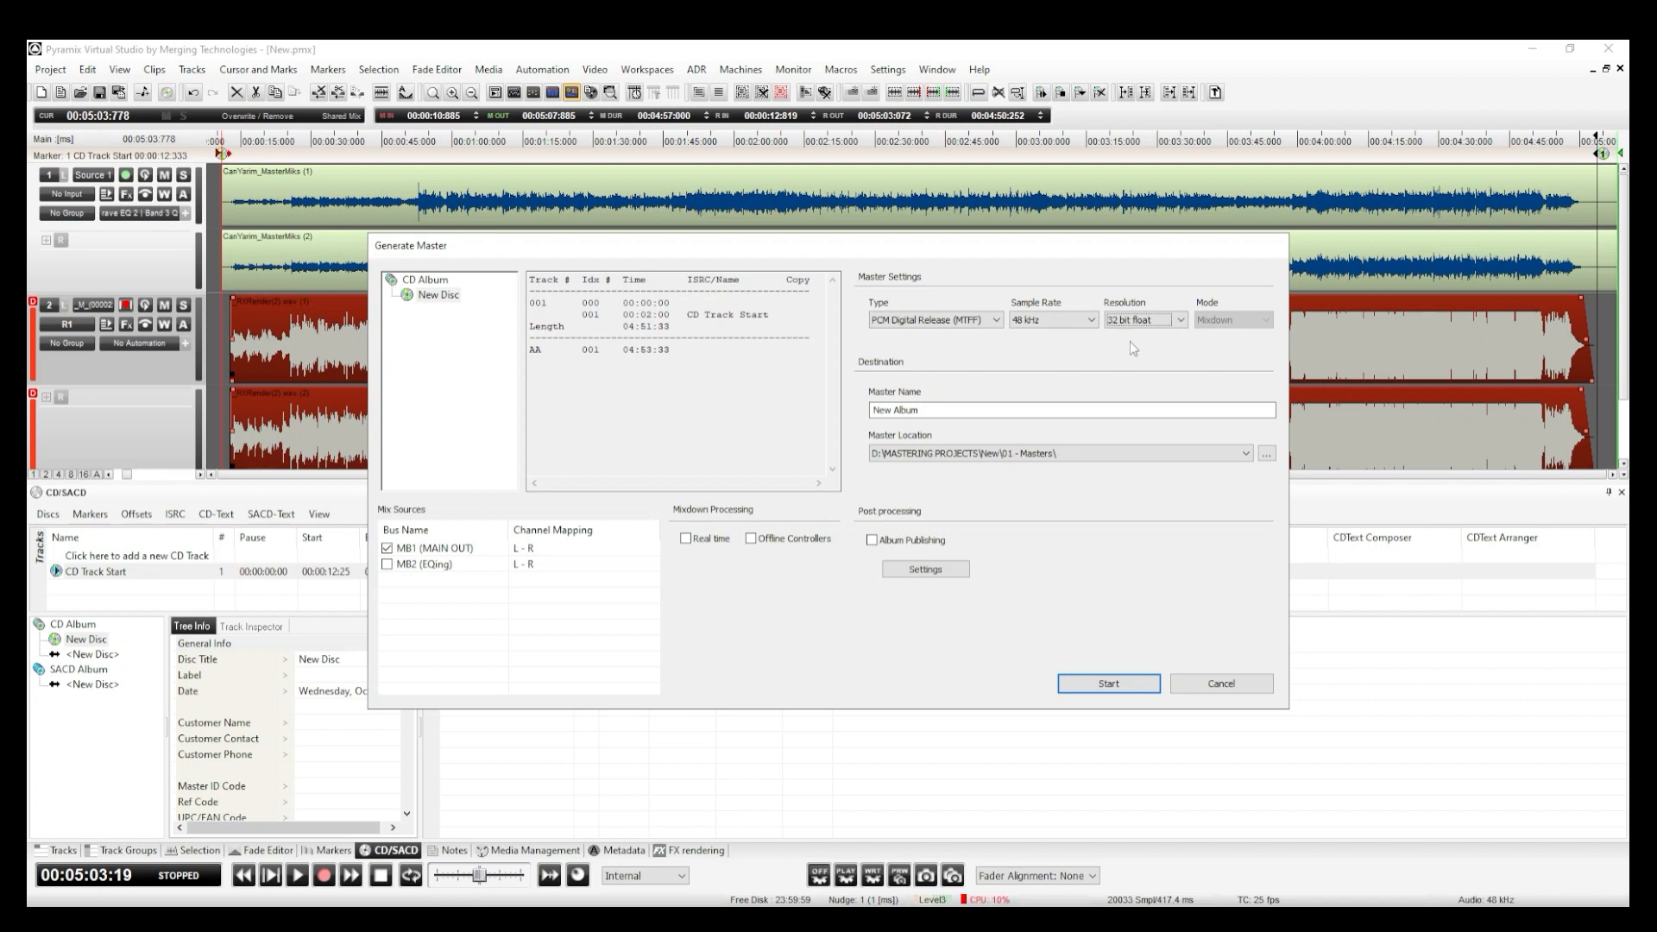
type("New Master")
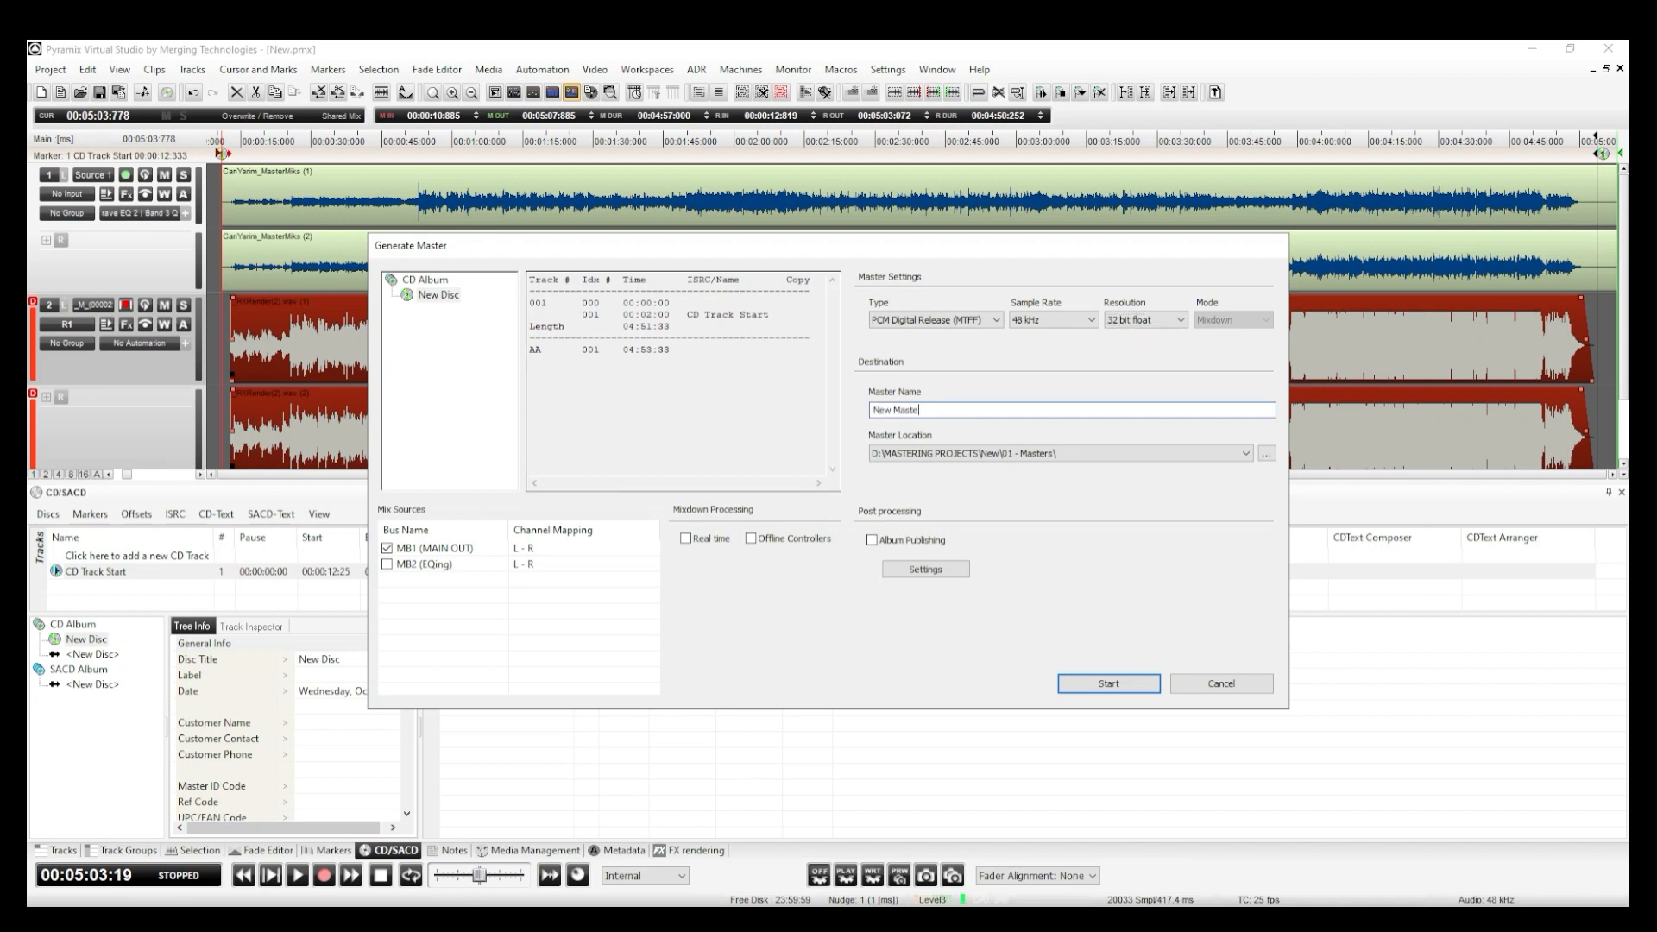
mouse_move(1059, 460)
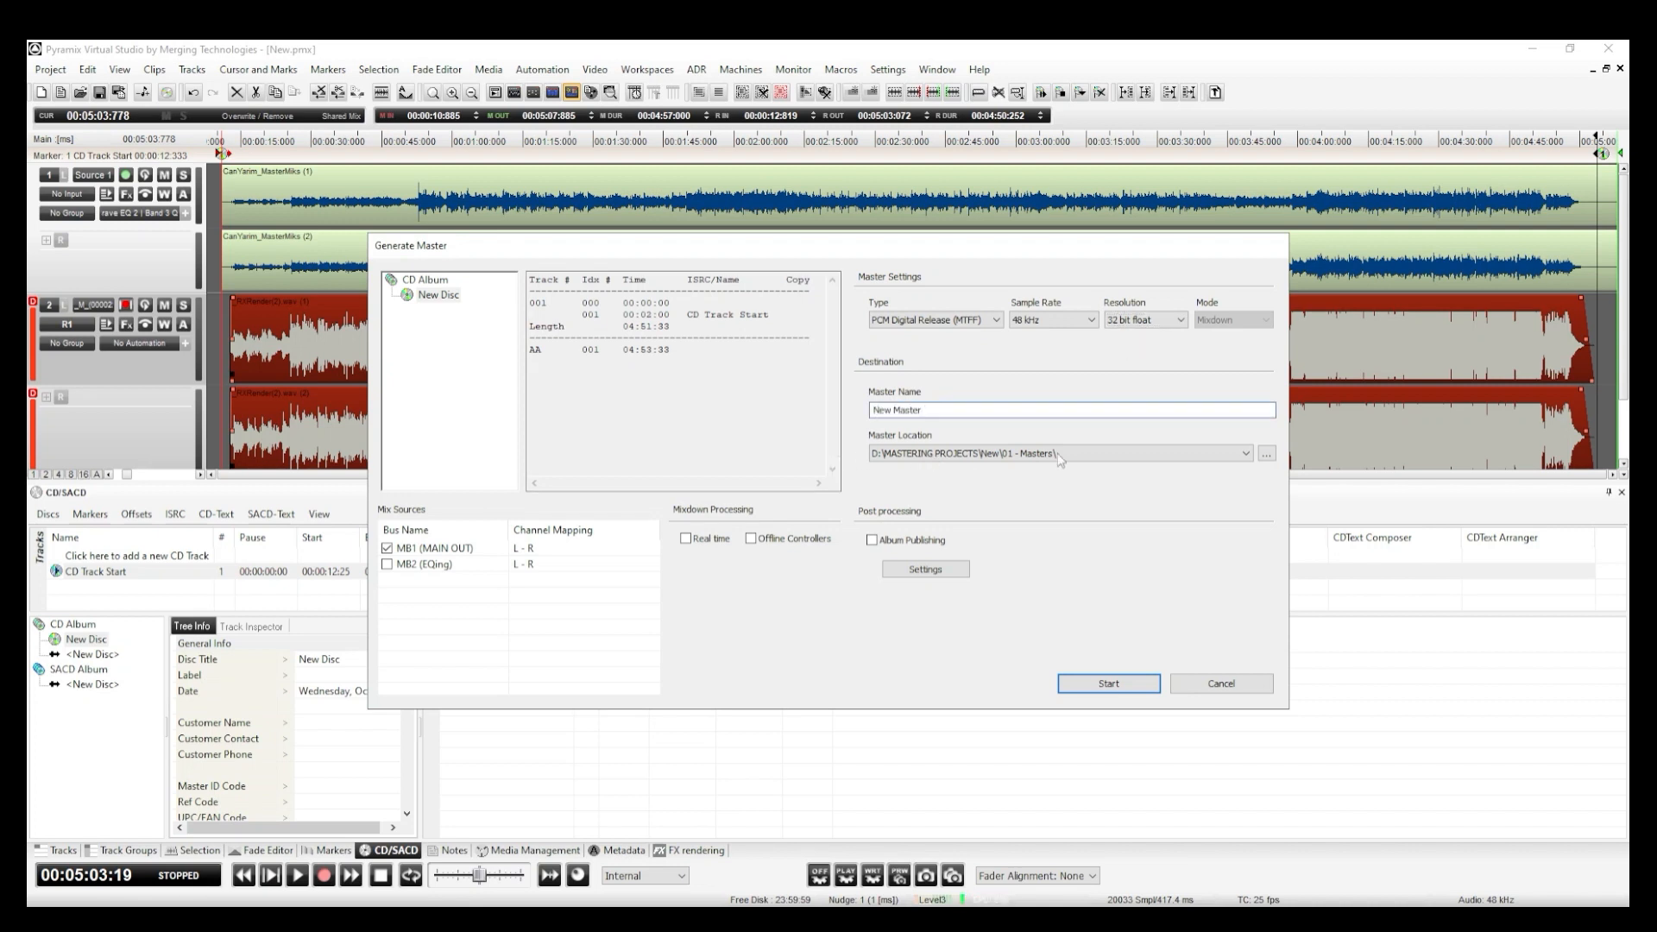
Enable real-time mixdown and album publishing after mastering.
left_click(688, 539)
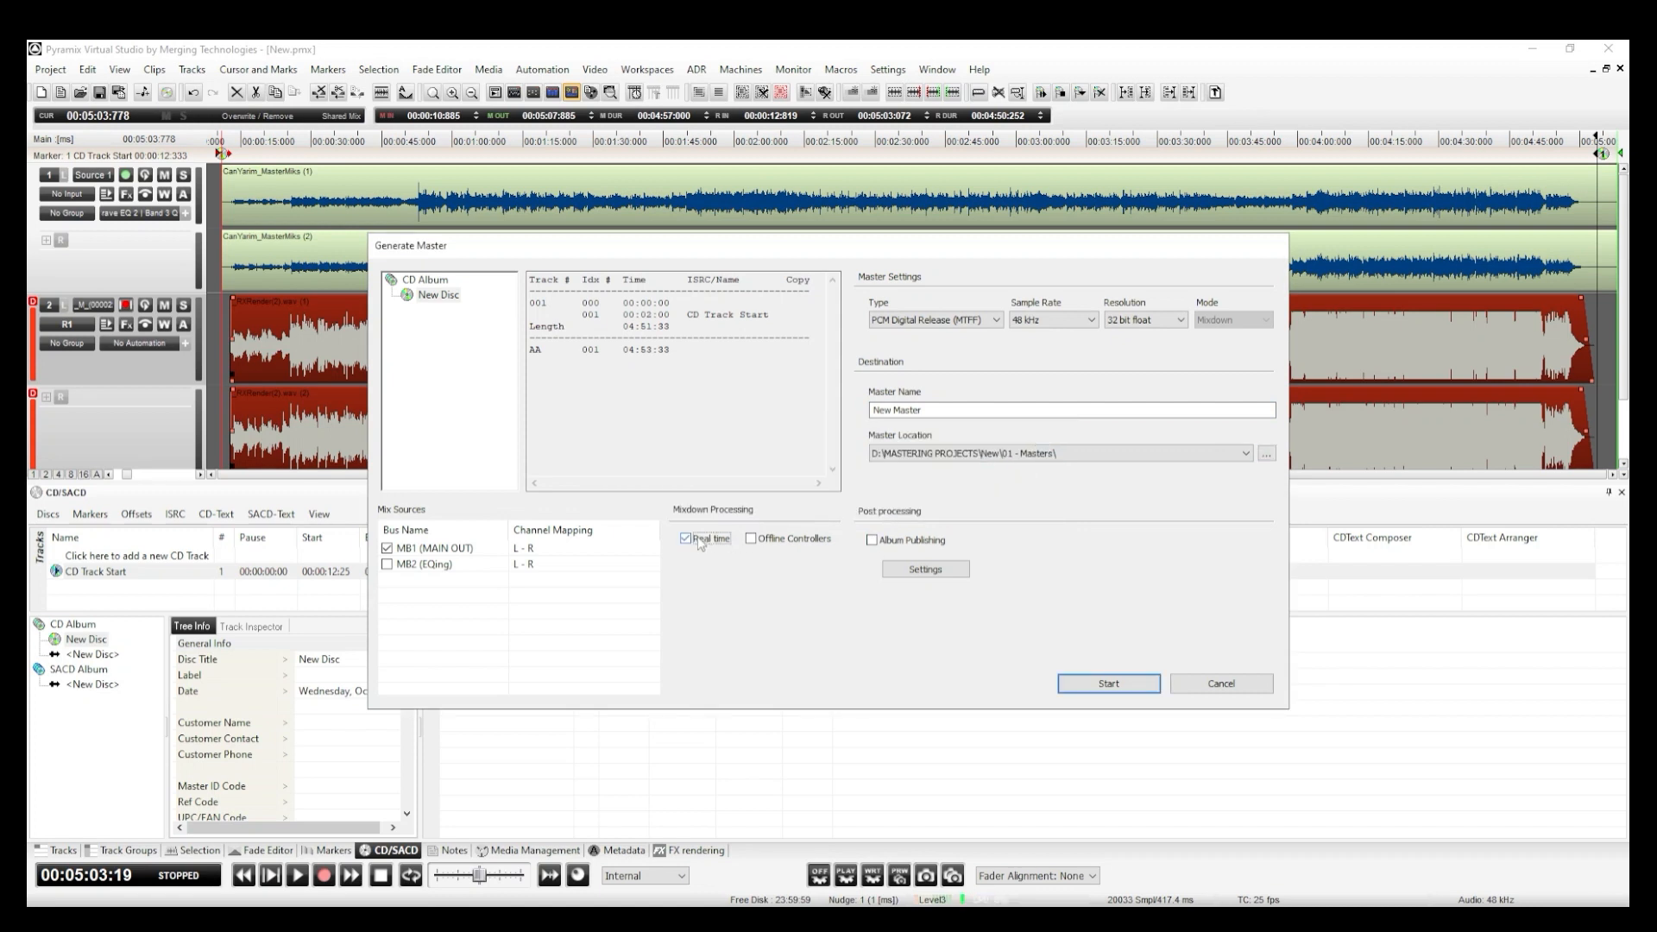
left_click(872, 540)
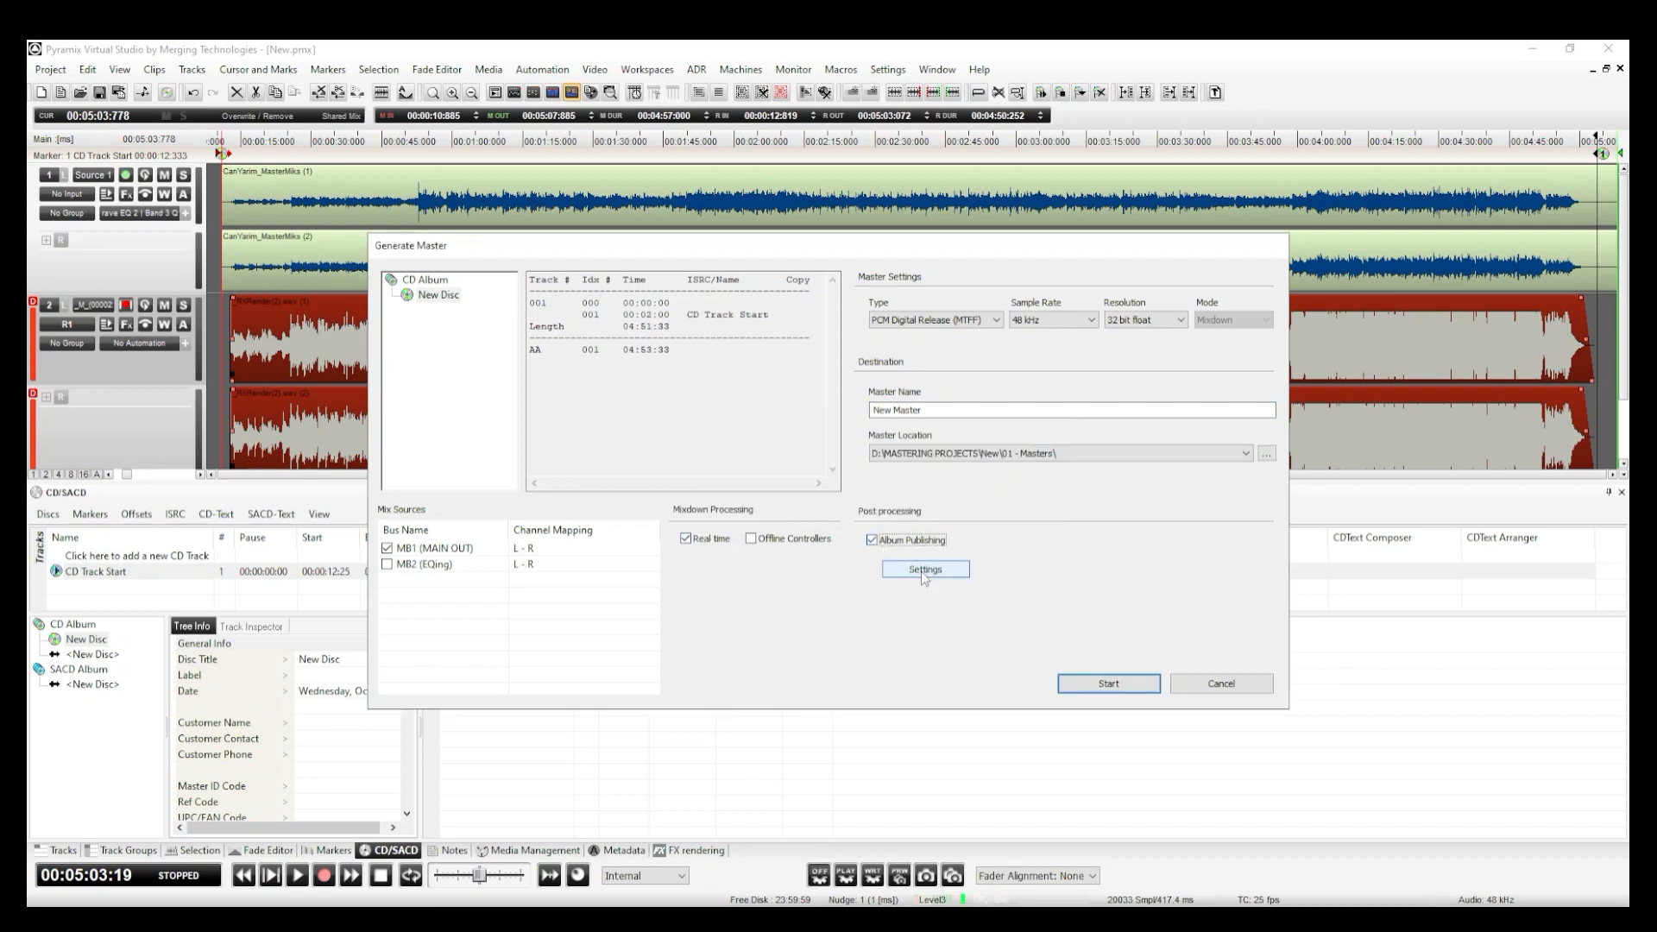
left_click(923, 569)
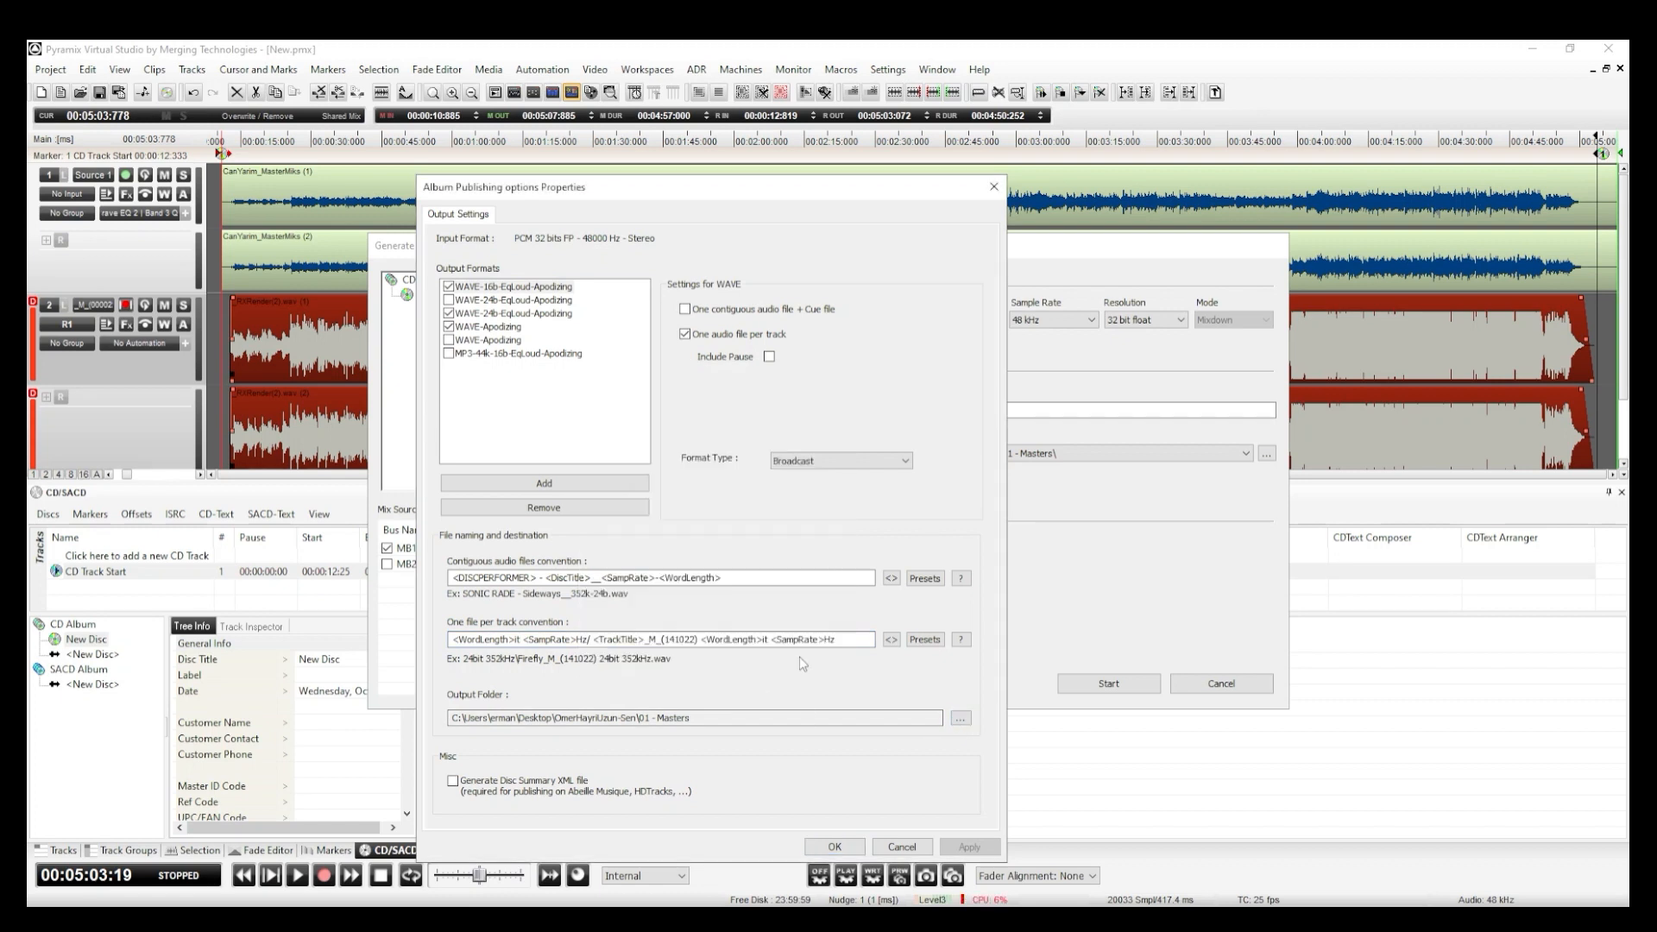
Confirm the checked WAVE output formats for album publishing, one file per track.
left_click(832, 846)
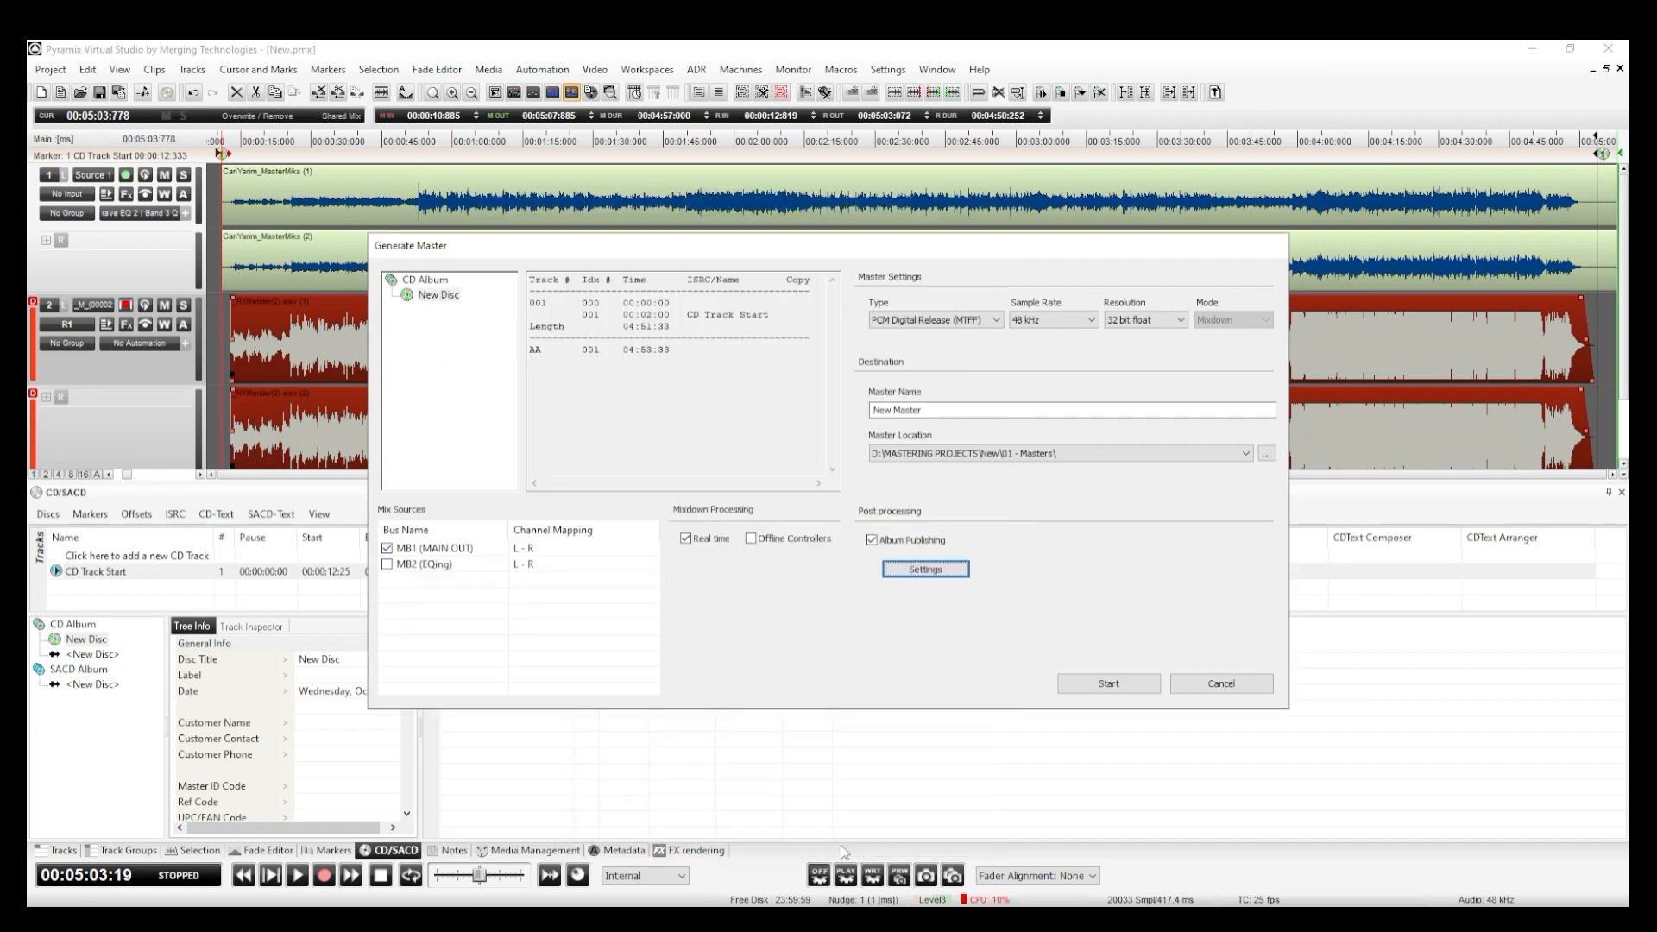